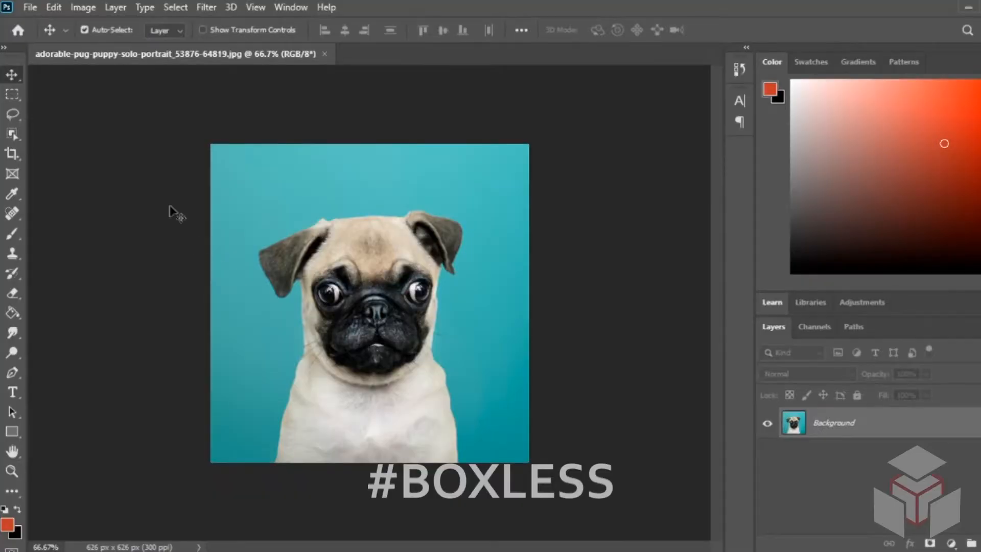
pyautogui.moveTo(149, 159)
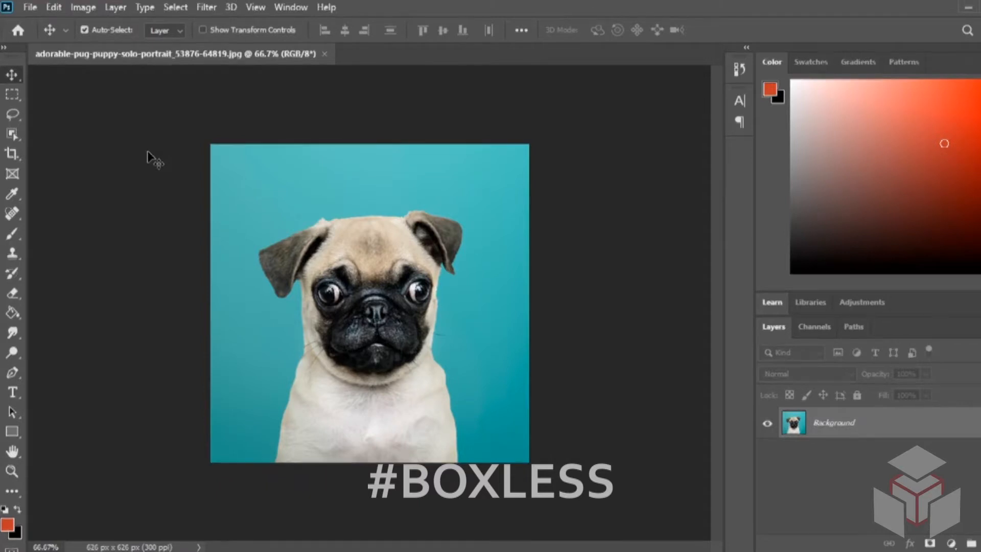
pyautogui.moveTo(74, 88)
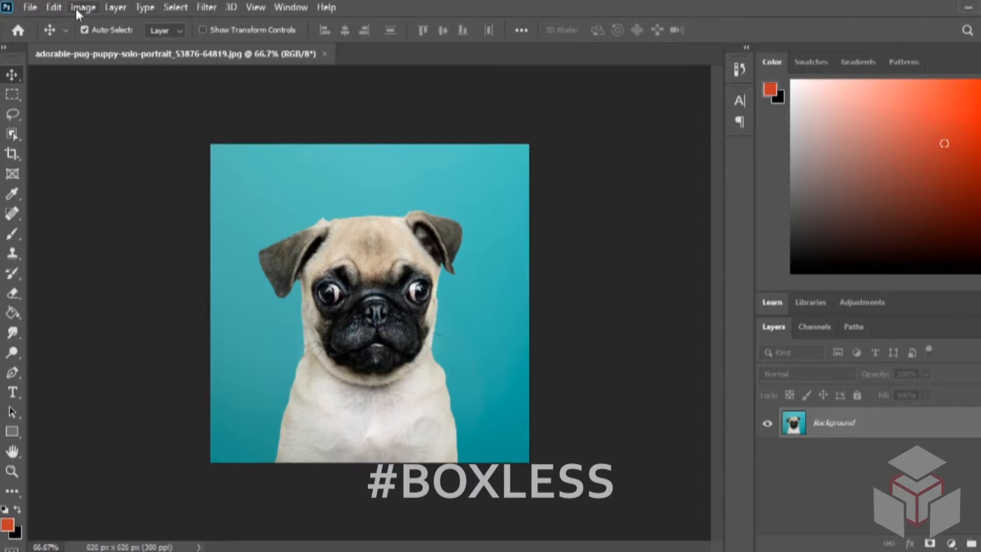
# - Bring up the Image Size settings for the pug photo from the Image menu
pyautogui.click(83, 8)
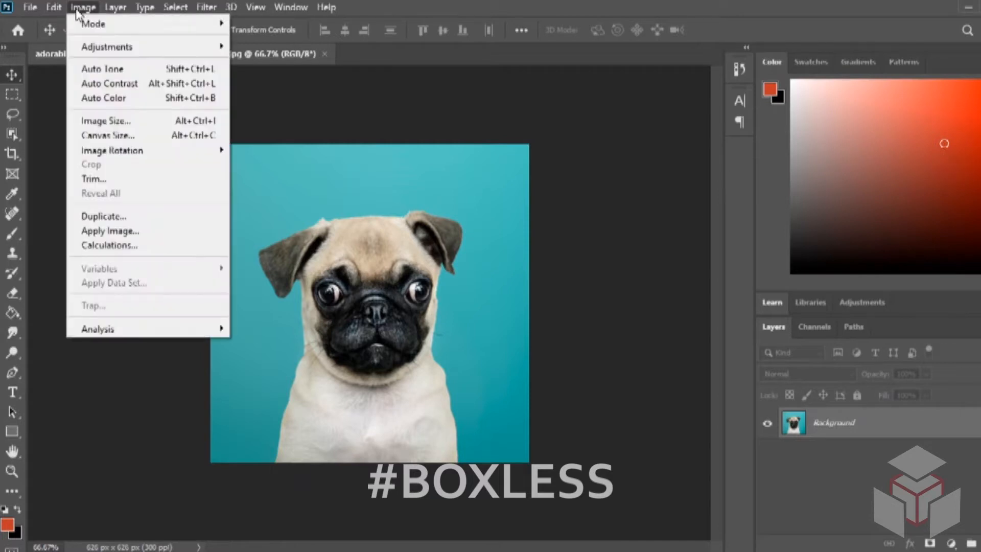
pyautogui.moveTo(110, 127)
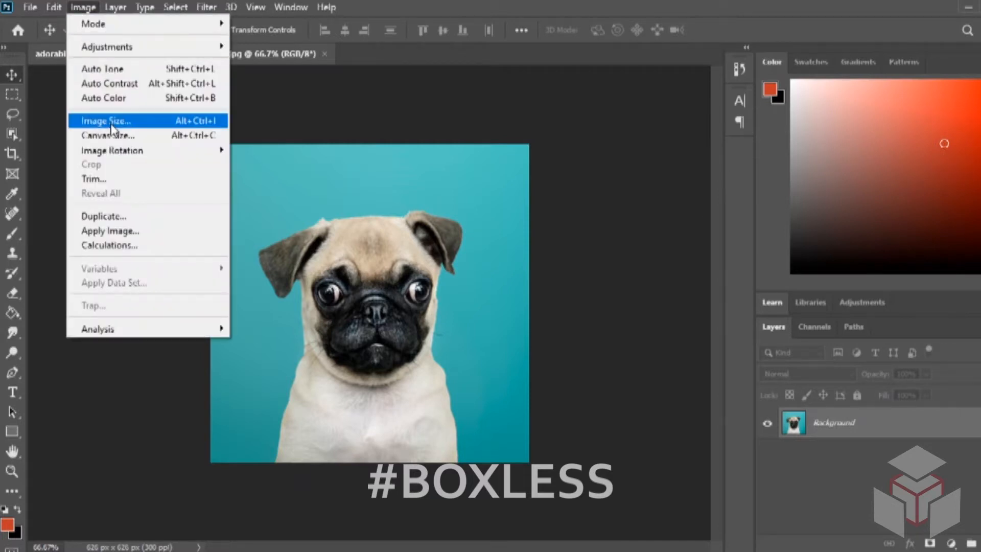
pyautogui.click(105, 120)
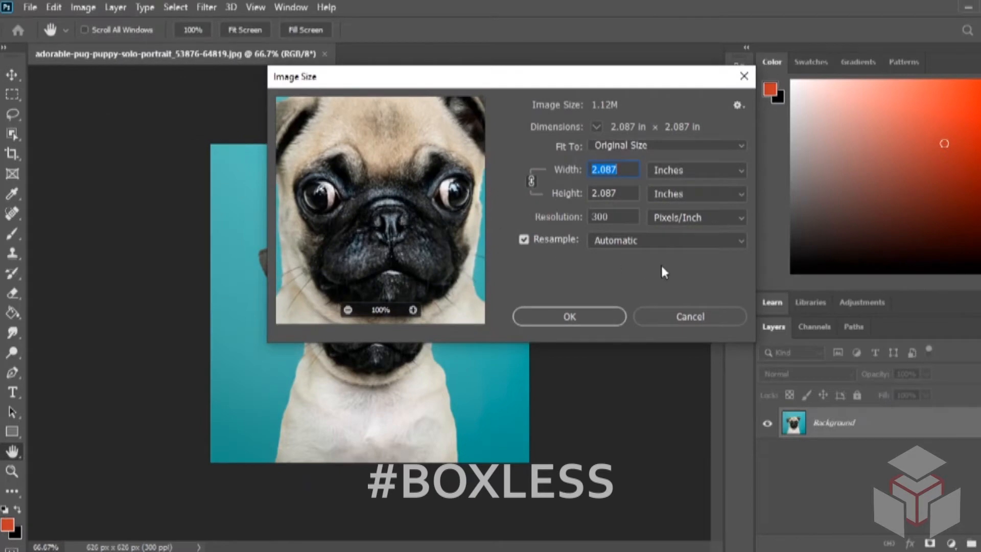
pyautogui.moveTo(681, 267)
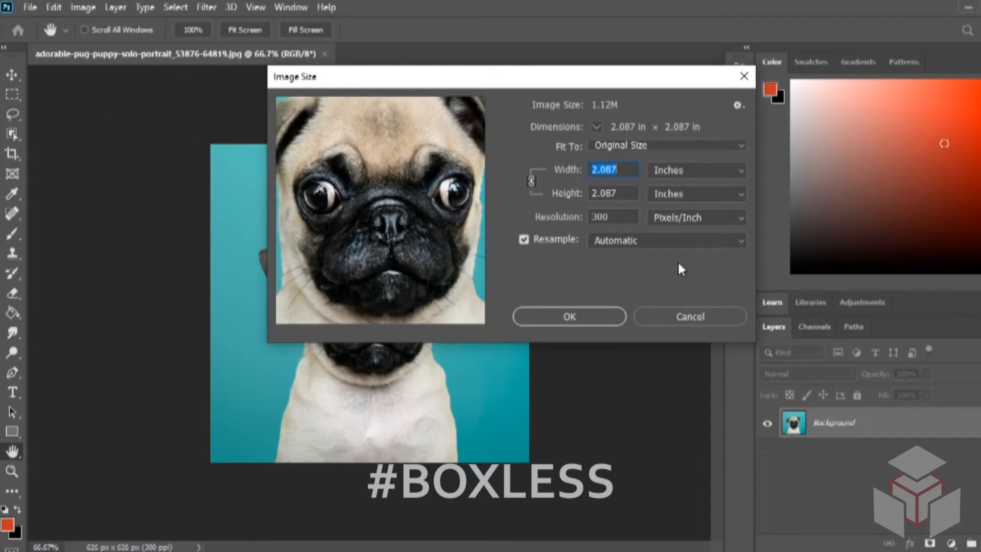
pyautogui.moveTo(693, 178)
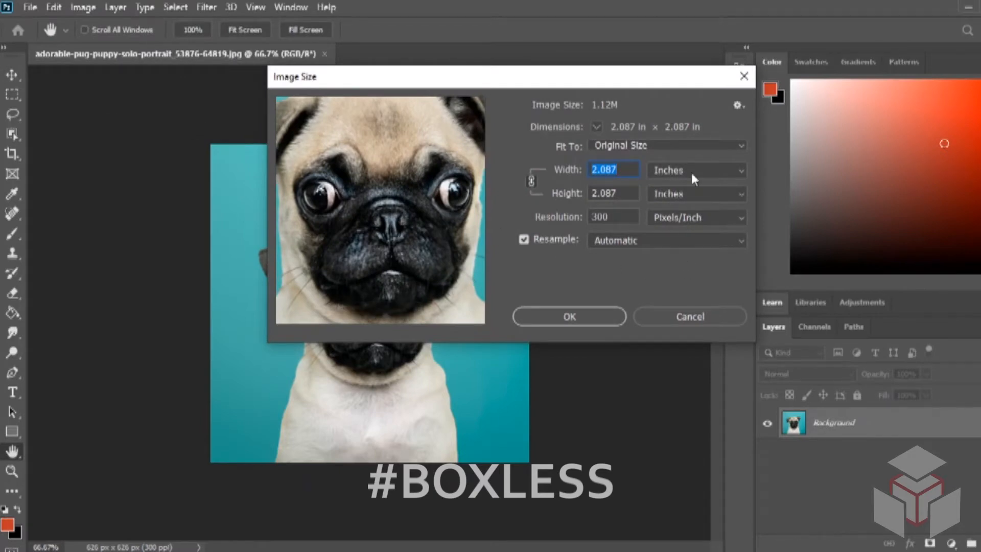
# - Show the dimensions in pixels (626 × 626 at 300 ppi) and list the resampling methods
pyautogui.click(696, 169)
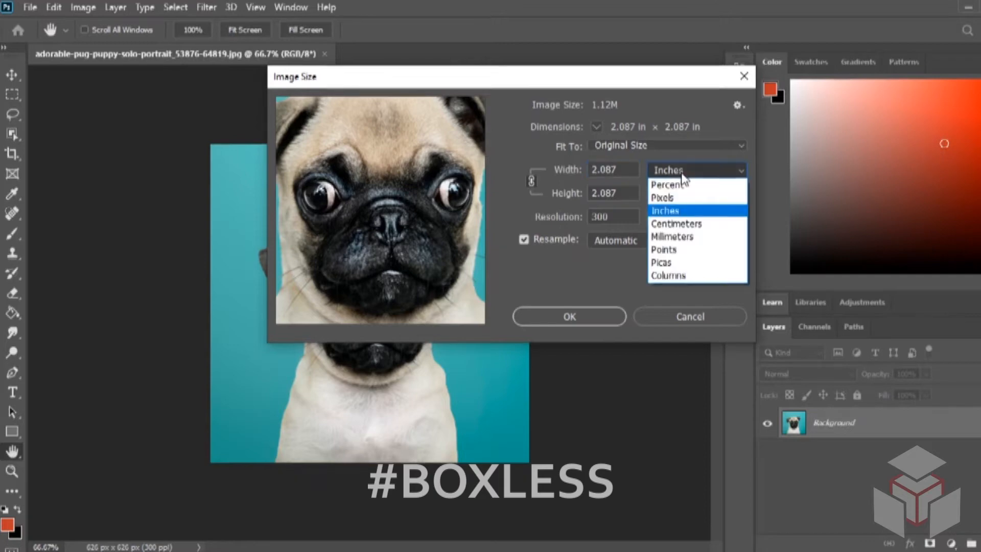
pyautogui.click(662, 199)
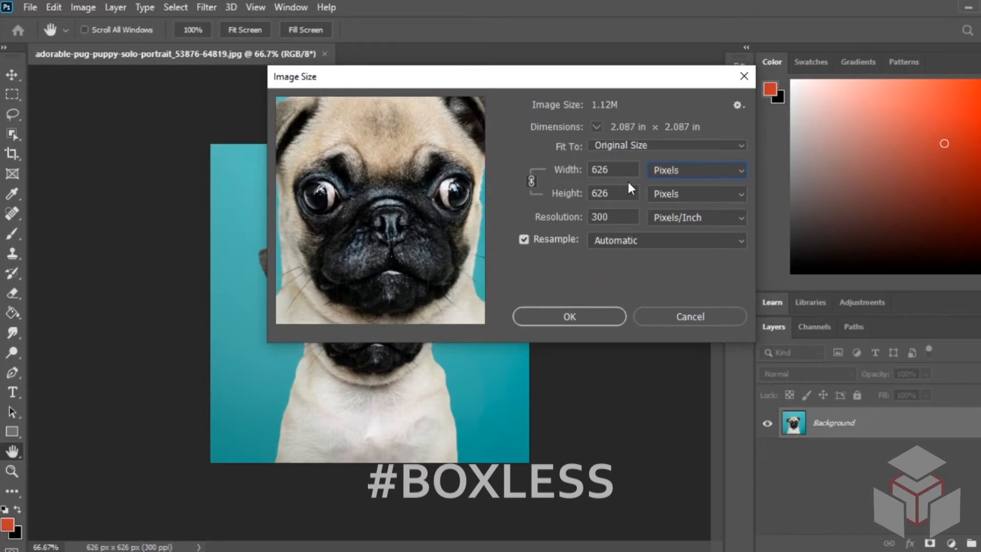
pyautogui.moveTo(615, 246)
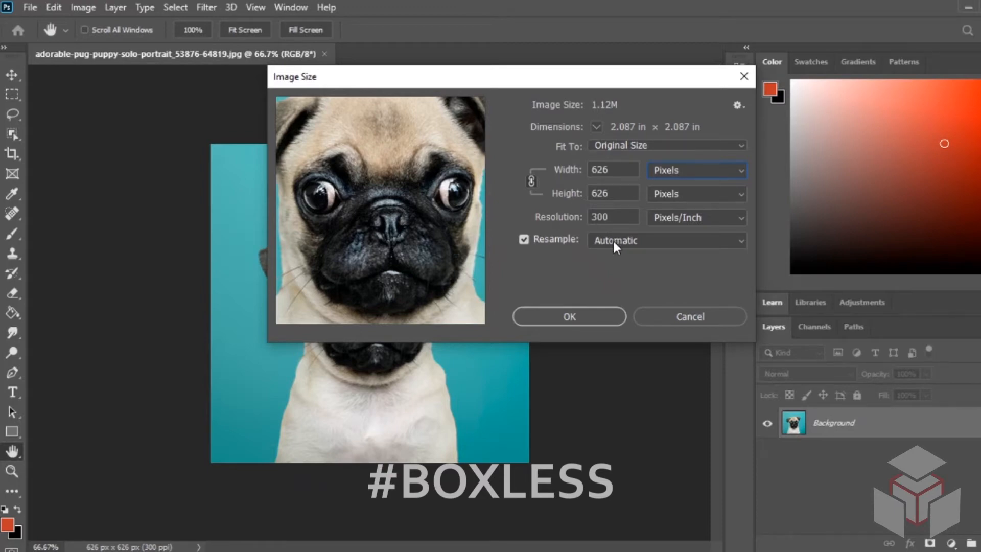
pyautogui.click(666, 241)
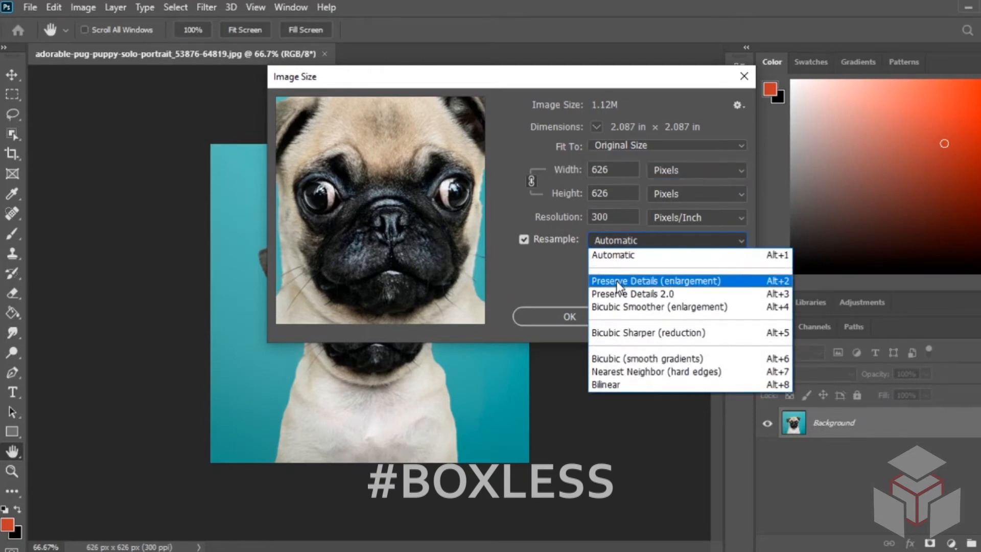
# - Choose Preserve Details (enlargement) resampling with 30% noise reduction, ready to edit the width
pyautogui.click(656, 280)
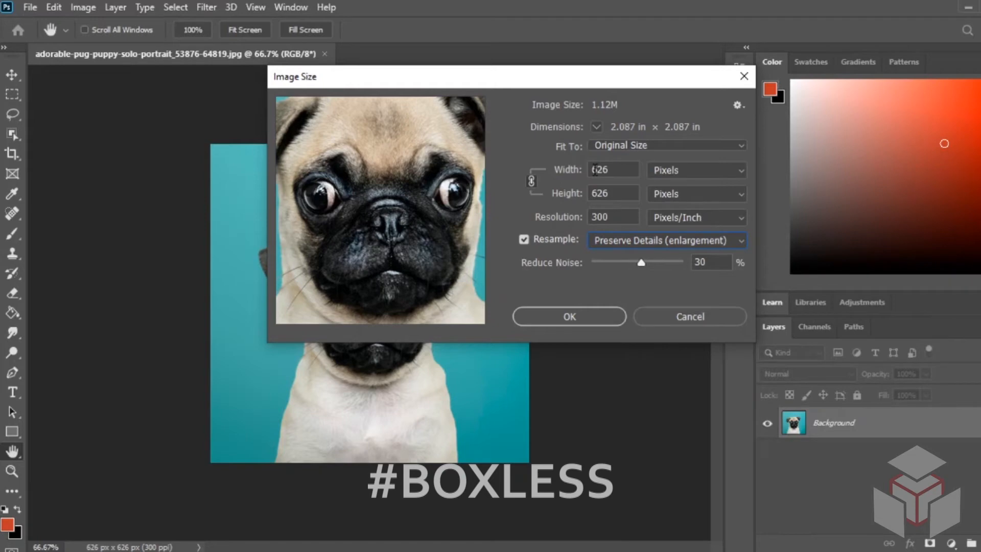
pyautogui.click(612, 170)
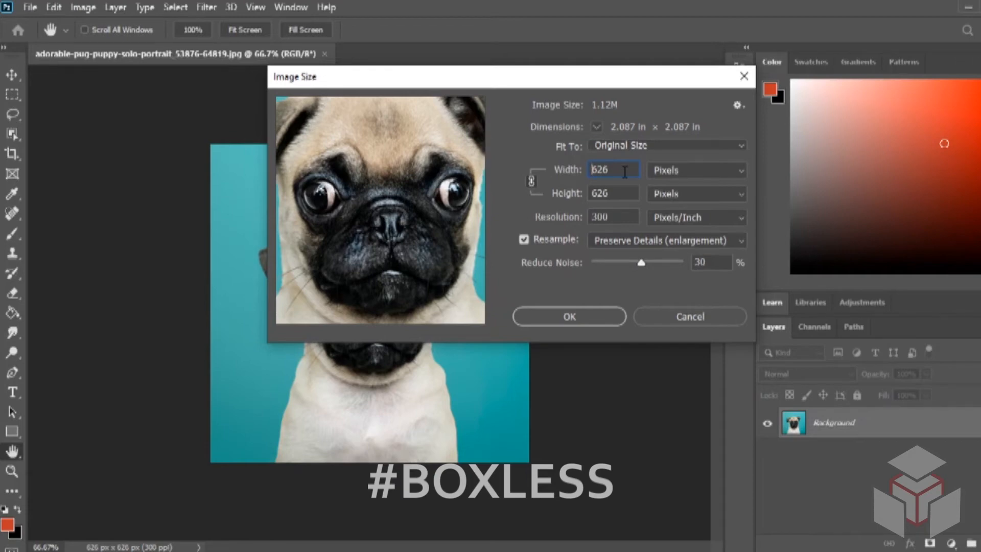
# - Enlarge the image to 1626 × 1626 pixels and apply the resize
pyautogui.write('1626')
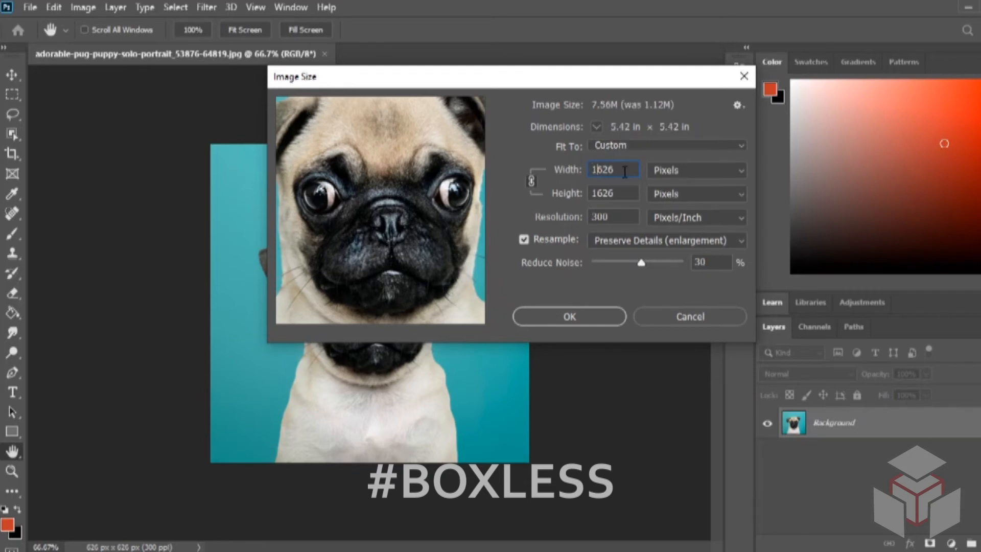
pyautogui.click(570, 317)
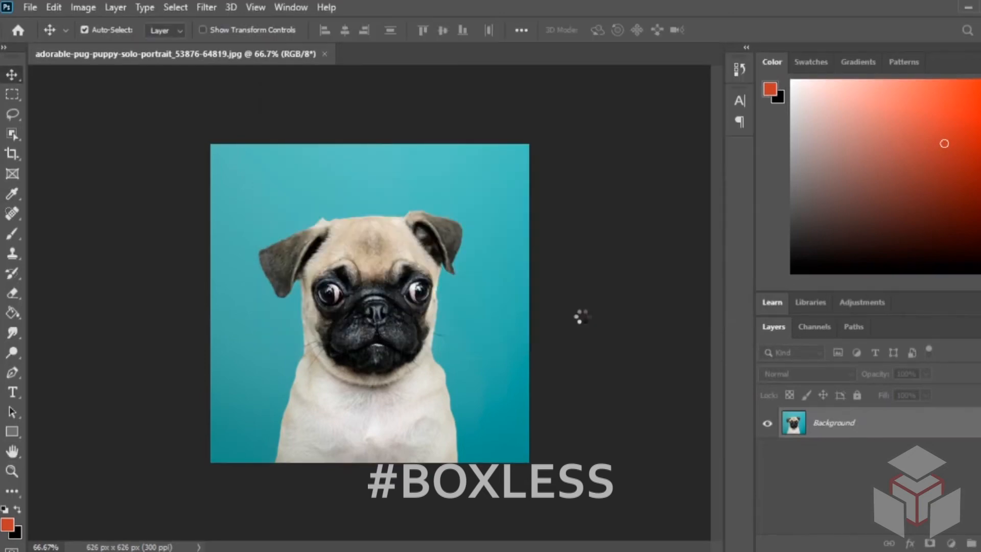